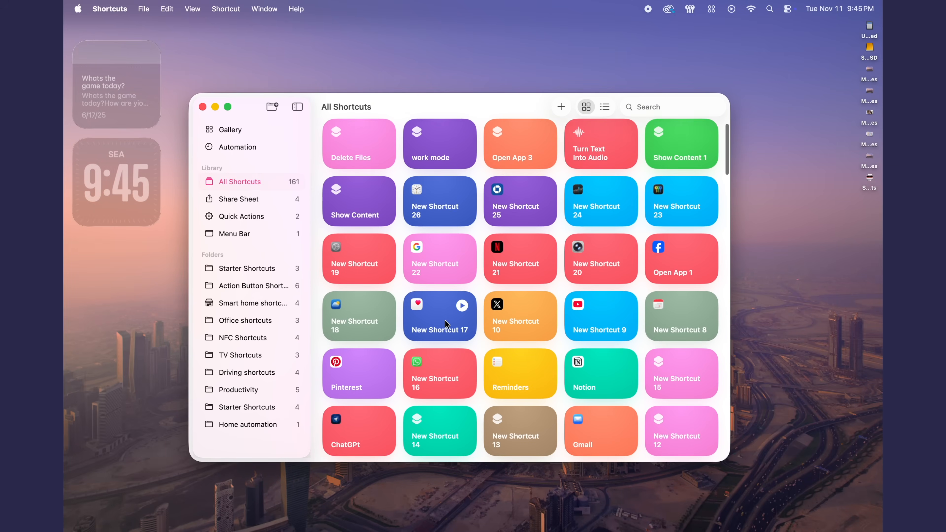
Start a new blank shortcut and focus the Search Actions field
click(561, 107)
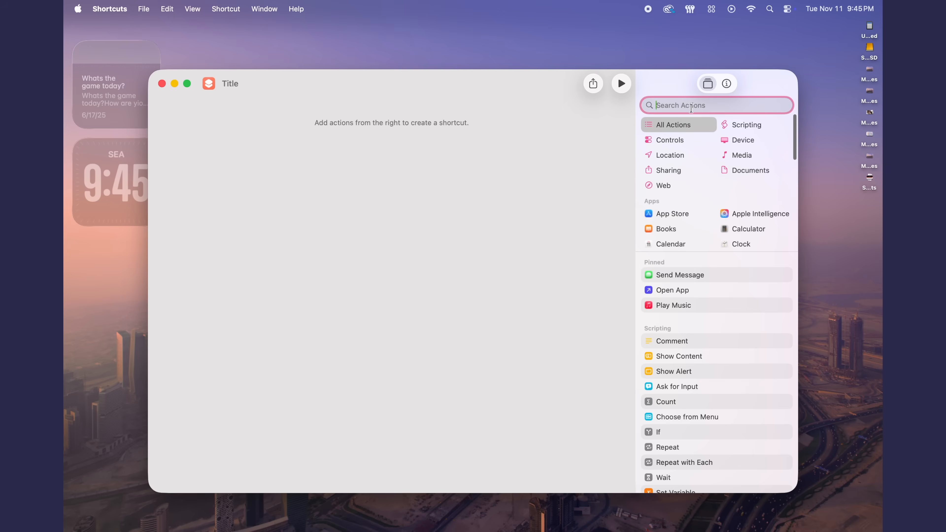
text(rename)
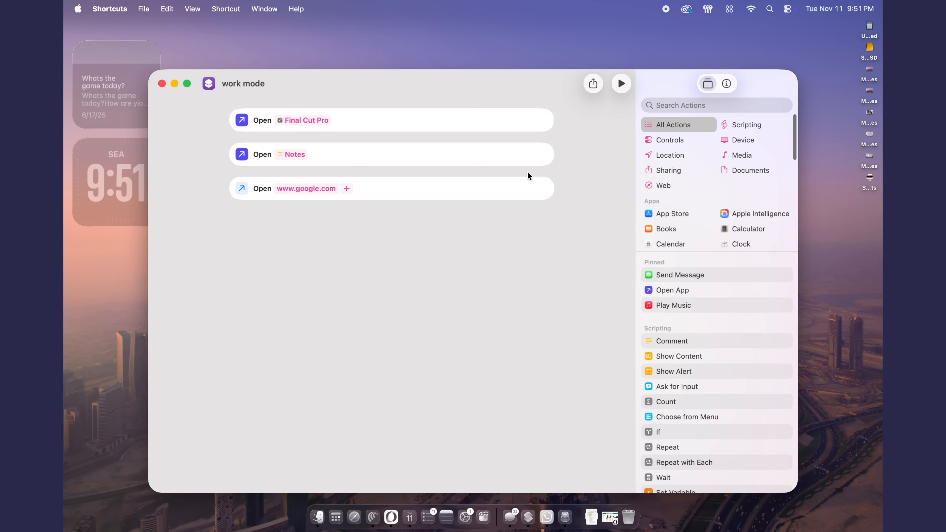
mouse_move(621, 83)
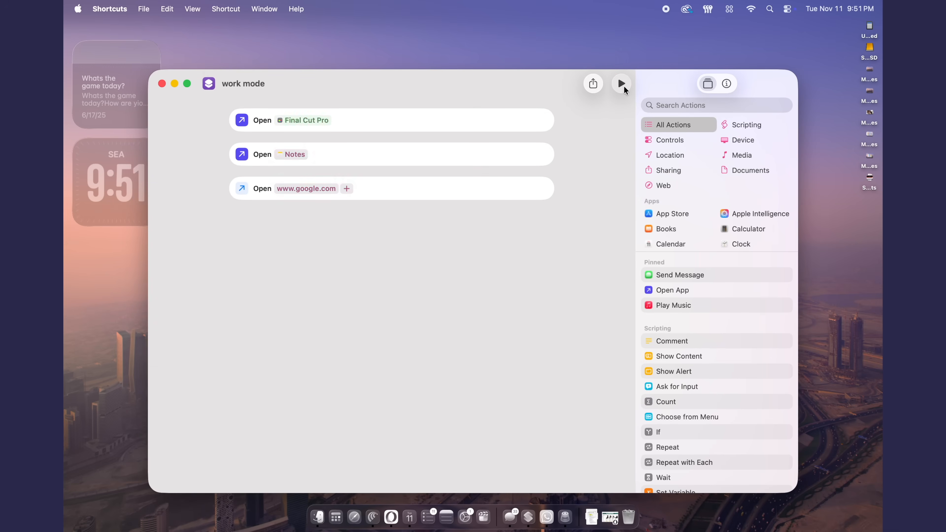
Run the 'work mode' shortcut, opening Final Cut Pro, Notes and google.com
click(621, 83)
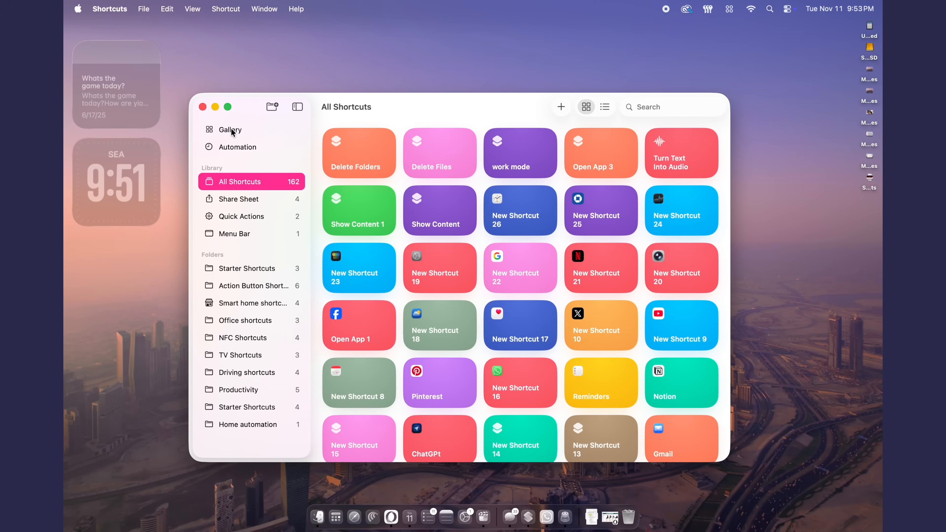
Browse the Gallery, view Morning Summary, go back, then view Split Screen Safari and Notes
click(229, 129)
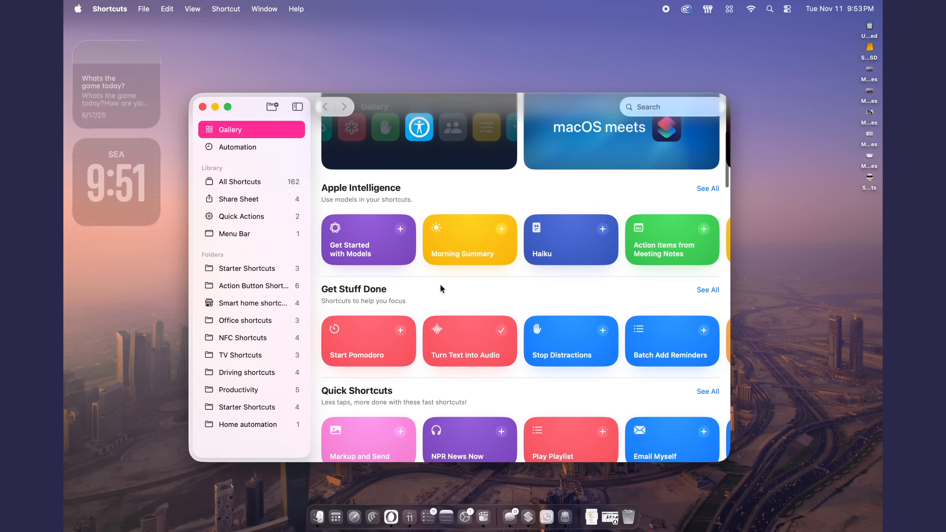
scroll(down, 3)
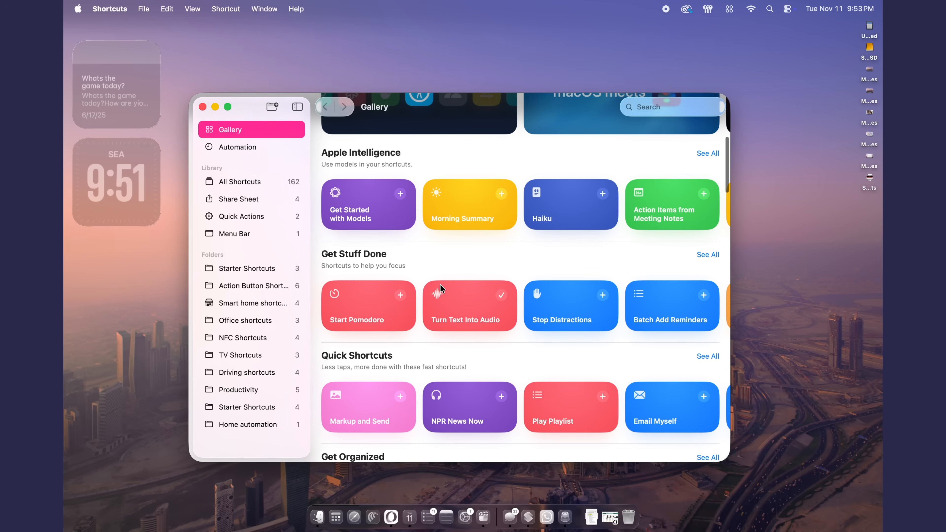
click(470, 204)
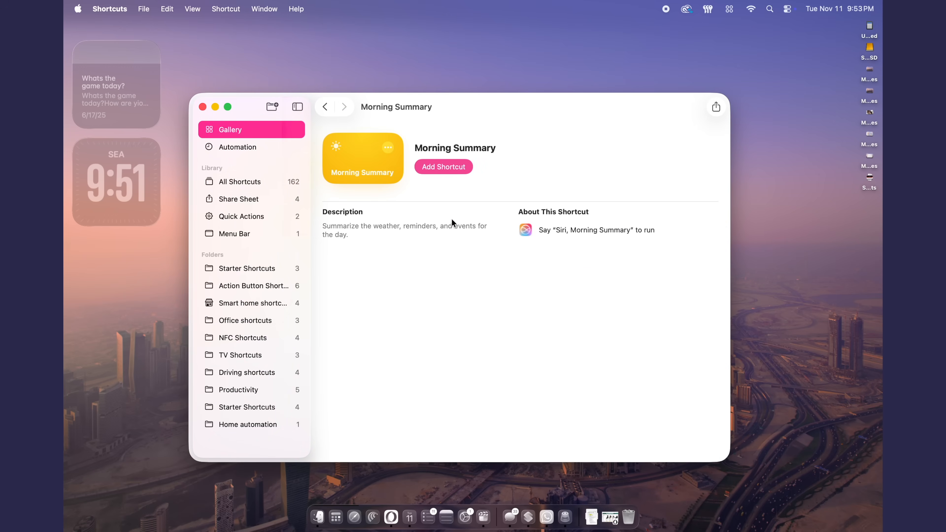
click(343, 107)
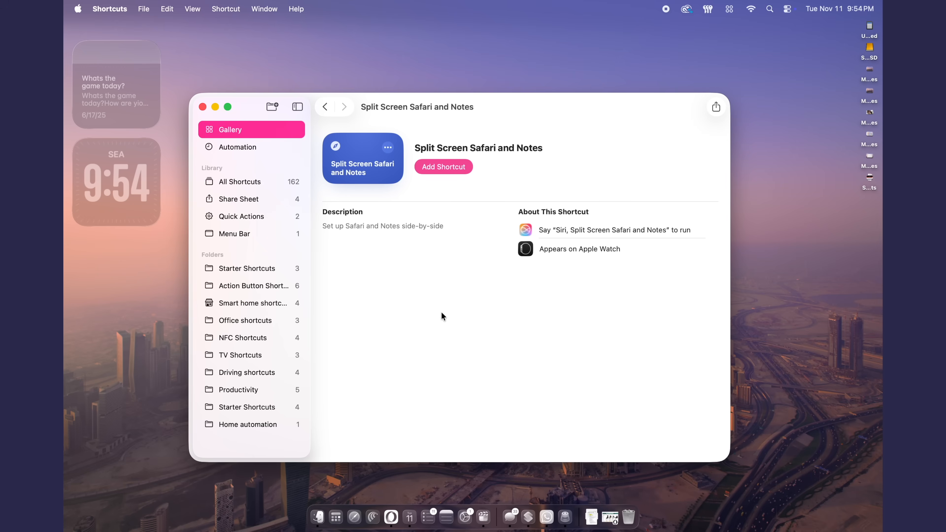
click(324, 107)
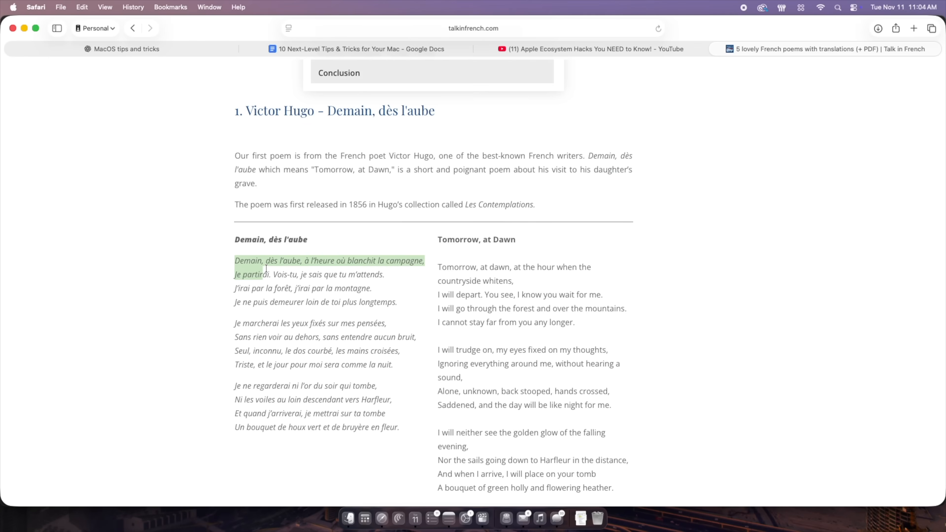
Translate the poem's first French stanza inline, then view the Translation Languages list
click(393, 301)
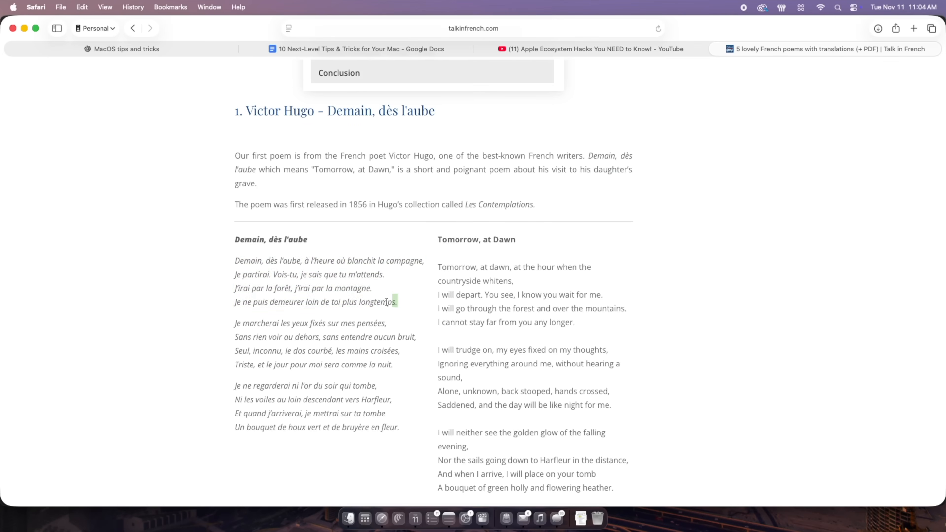
right_click(329, 260)
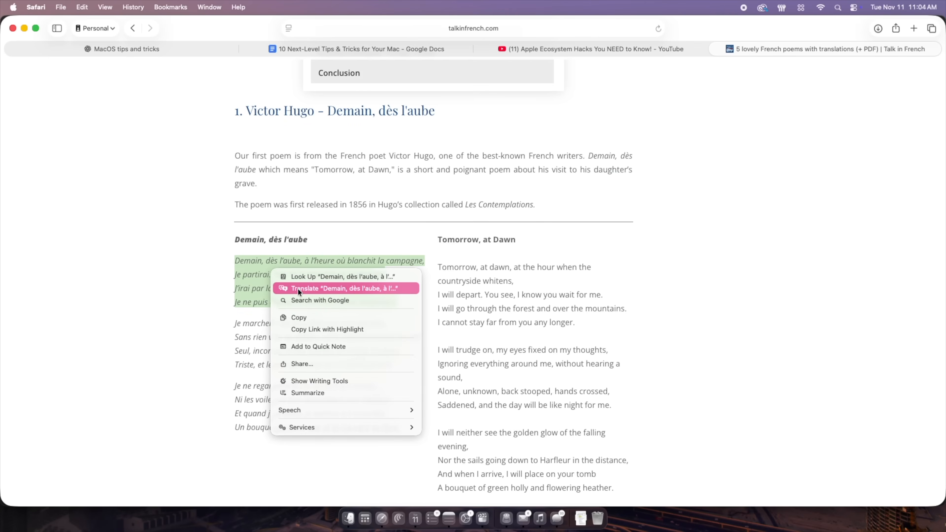
click(345, 288)
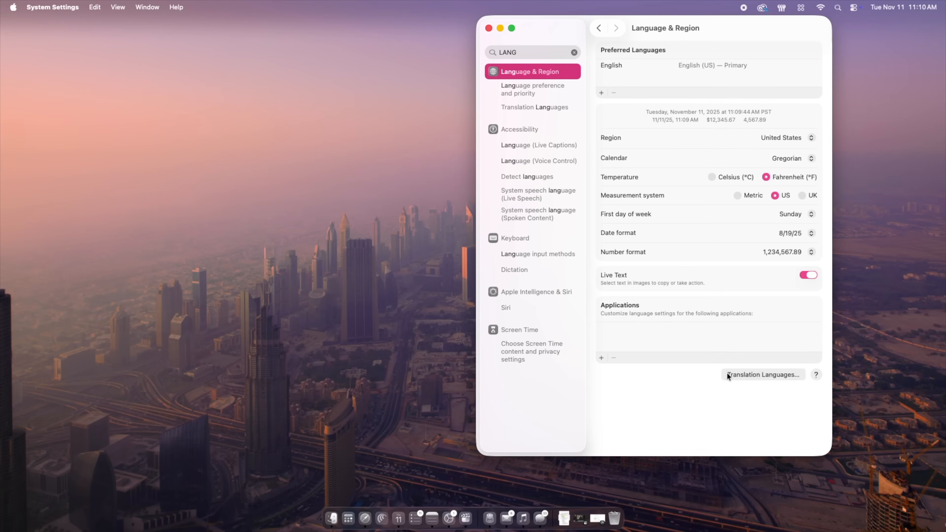
click(762, 375)
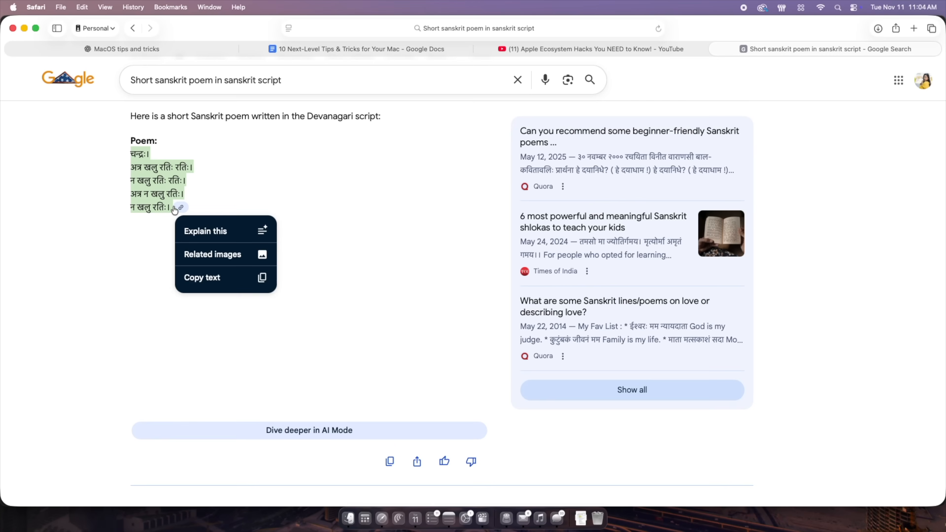
Translate the selected Sanskrit poem inline from its context menu
right_click(175, 208)
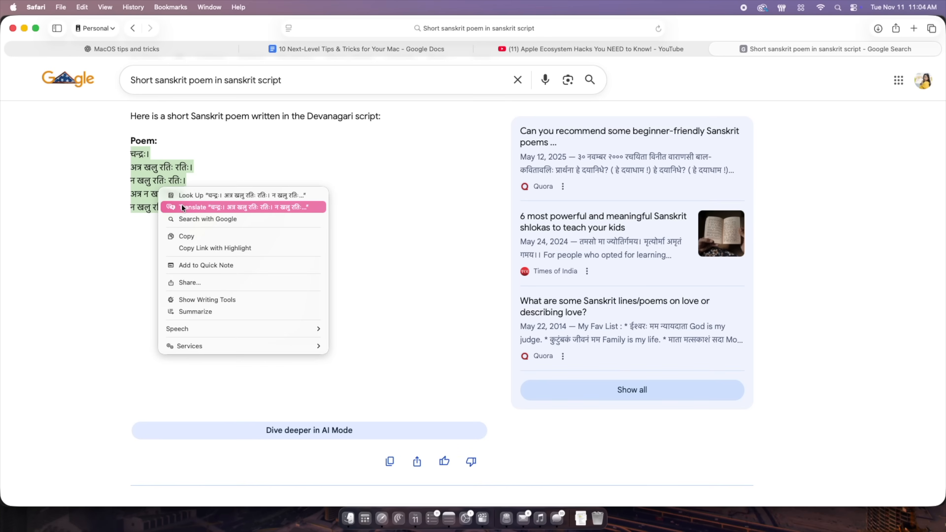
click(193, 207)
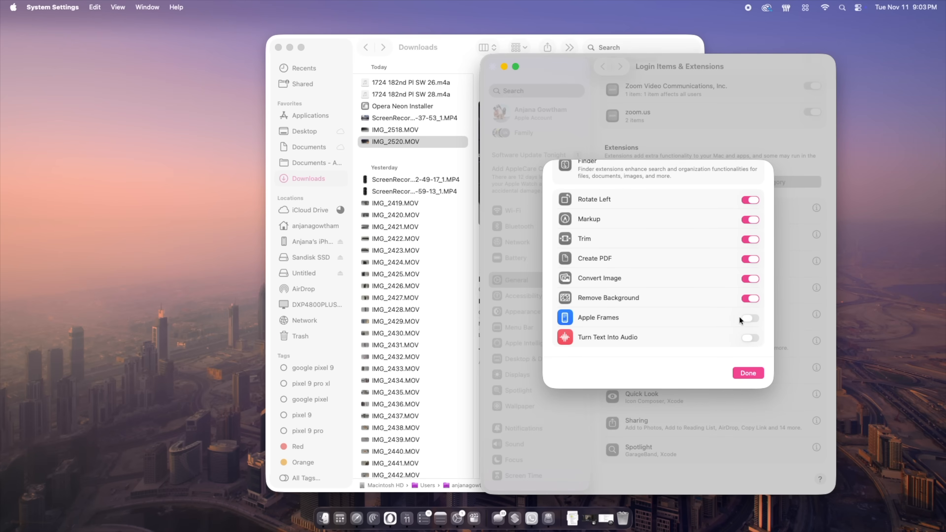
mouse_move(753, 339)
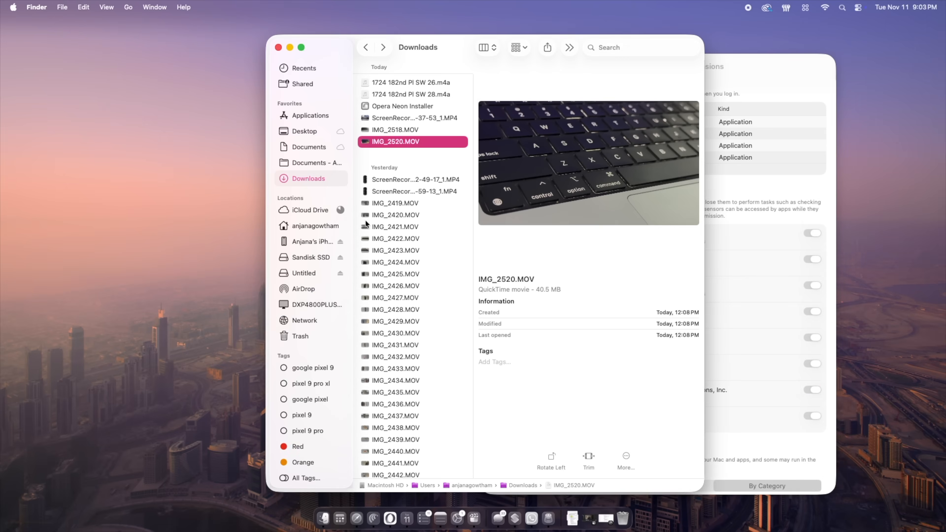
Show the Quick Actions menu for IMG_2420.MOV in Downloads
right_click(395, 215)
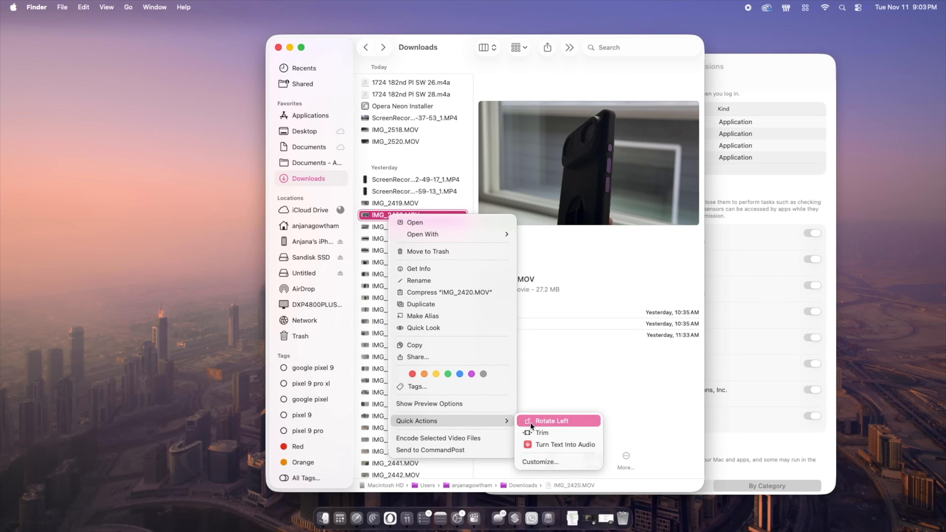
mouse_move(558, 445)
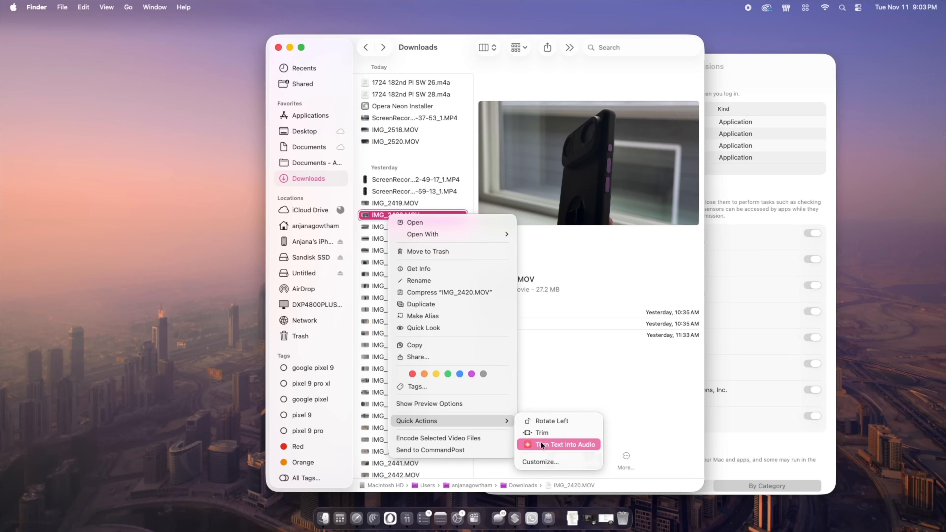